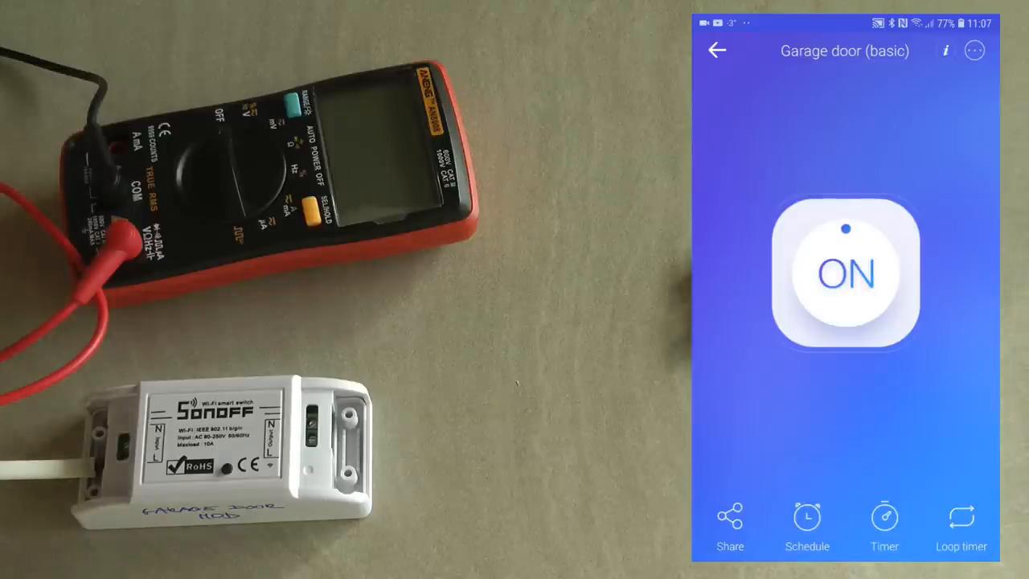
- Toggle the Garage door relay off and then back on
left_click(846, 274)
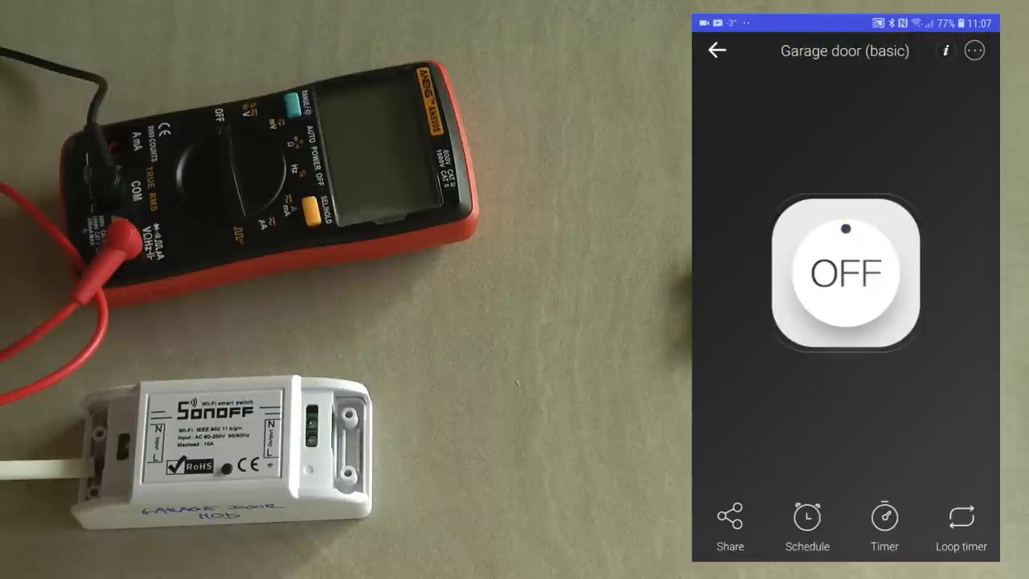
left_click(846, 274)
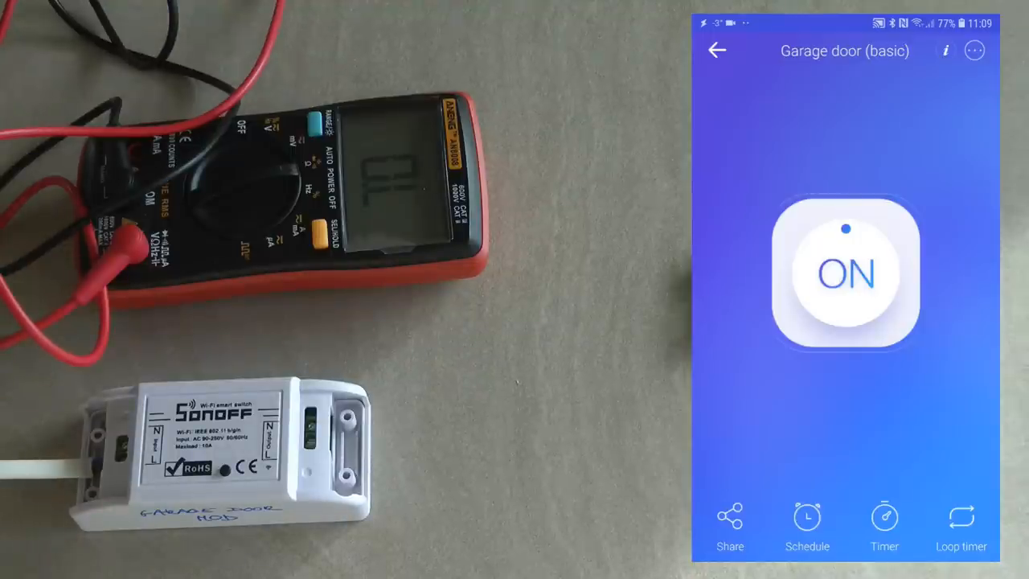
- Show the device's extra options: Setting, Delete and History
left_click(975, 50)
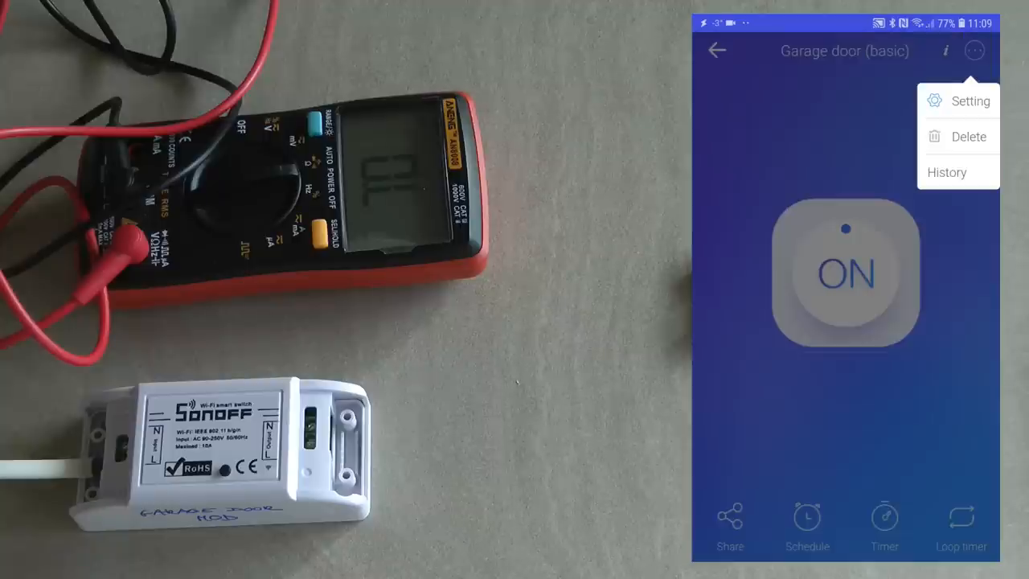
- Enable Inching with a 0.5 s duration in Device Setting and return to the control page
left_click(970, 99)
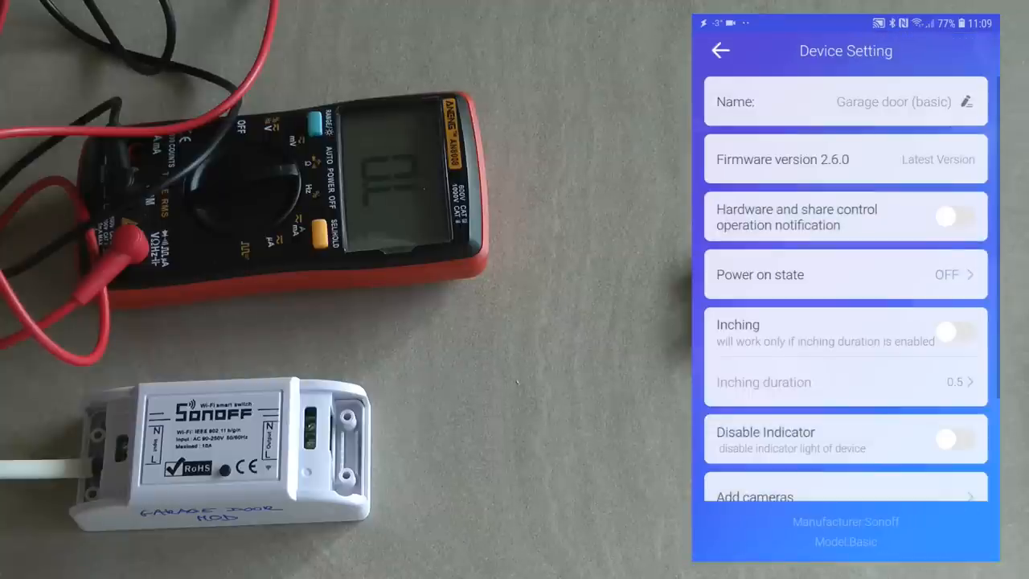
scroll("down", 3)
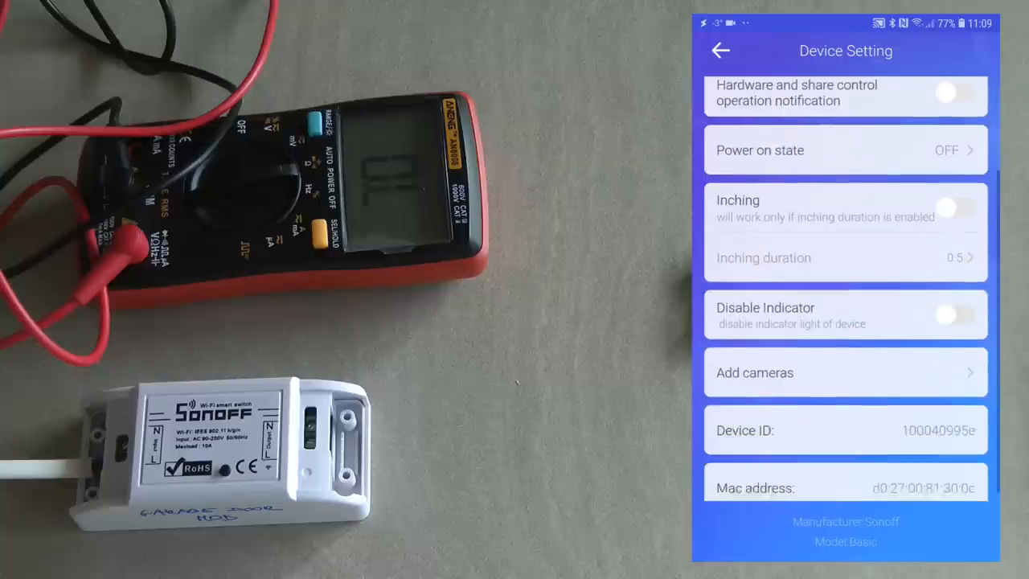
left_click(957, 209)
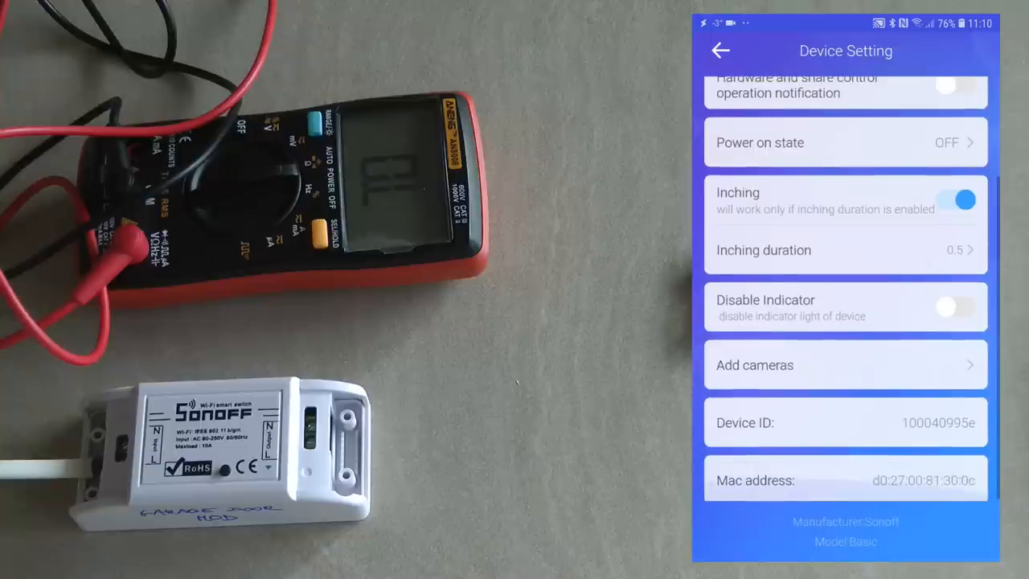
scroll("up", 3)
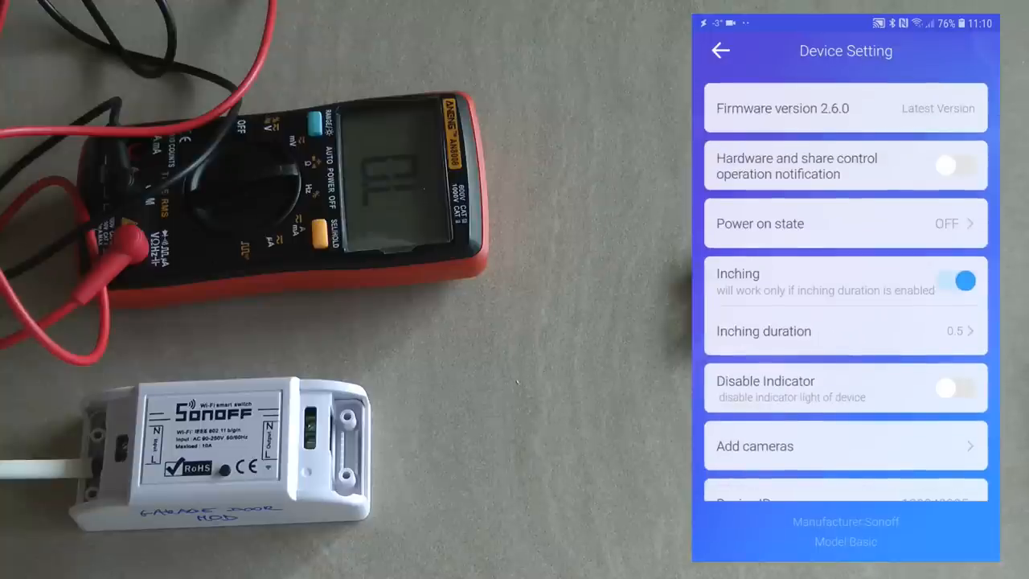
left_click(721, 49)
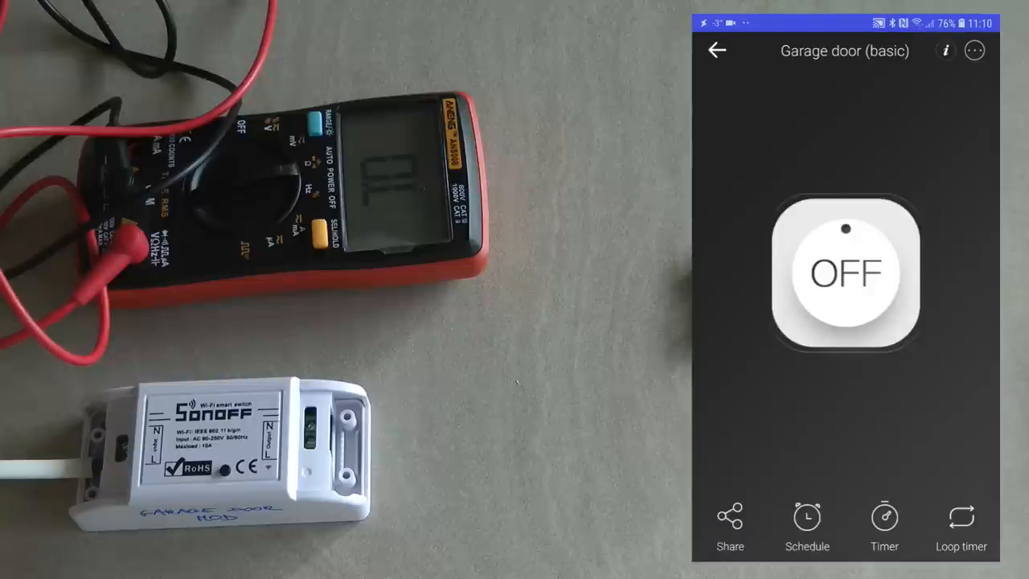